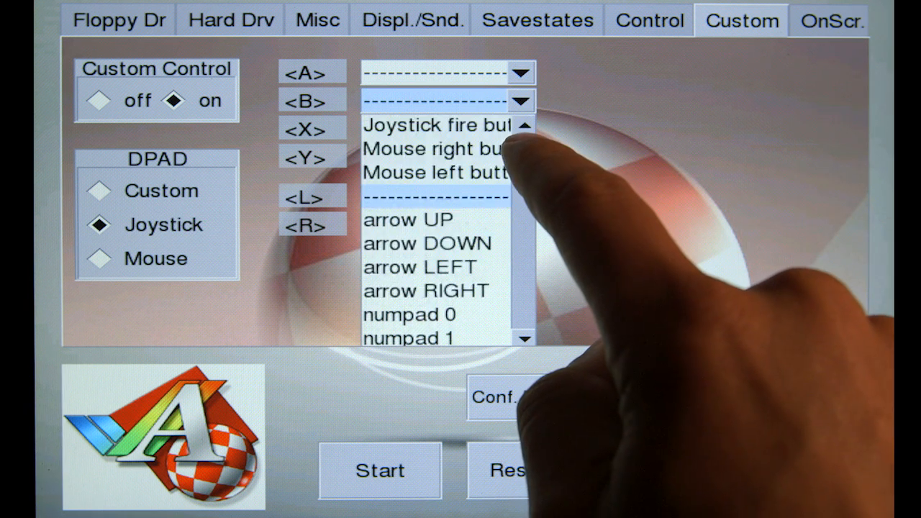
Map B to joystick fire and X to mouse right button, then switch to on-screen control settings.
{"action": "left_click", "coordinate": [432, 124]}
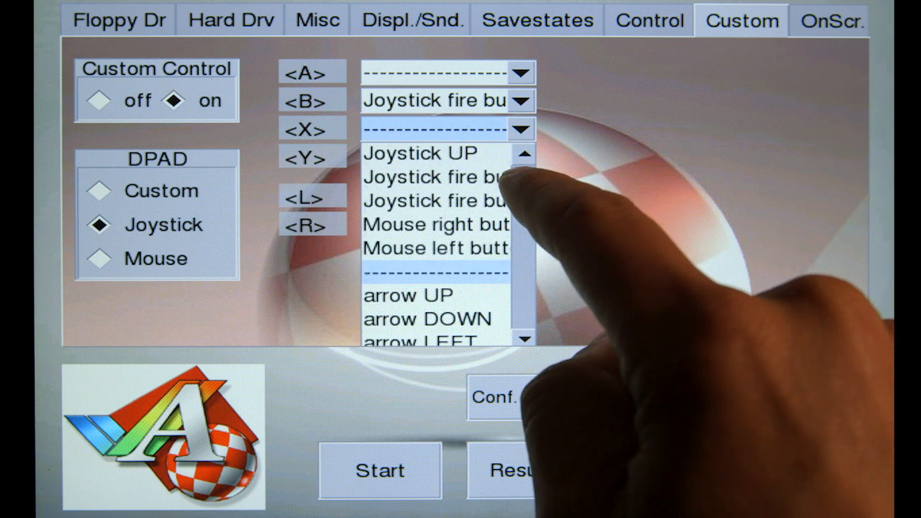
{"action": "left_click", "coordinate": [437, 223]}
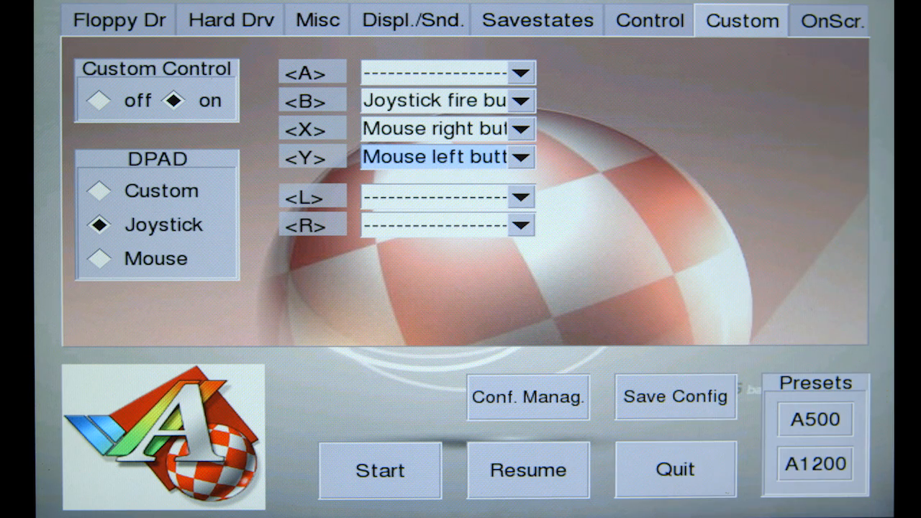
{"action": "left_click", "coordinate": [829, 20]}
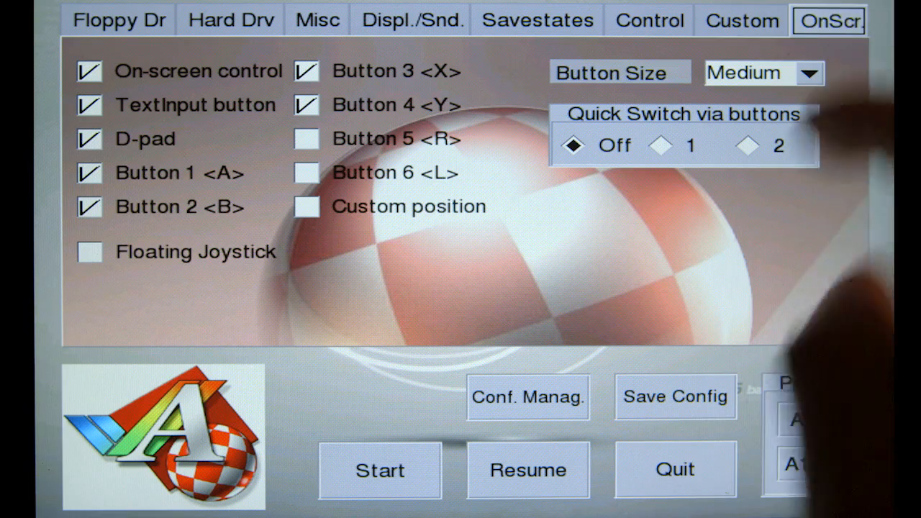